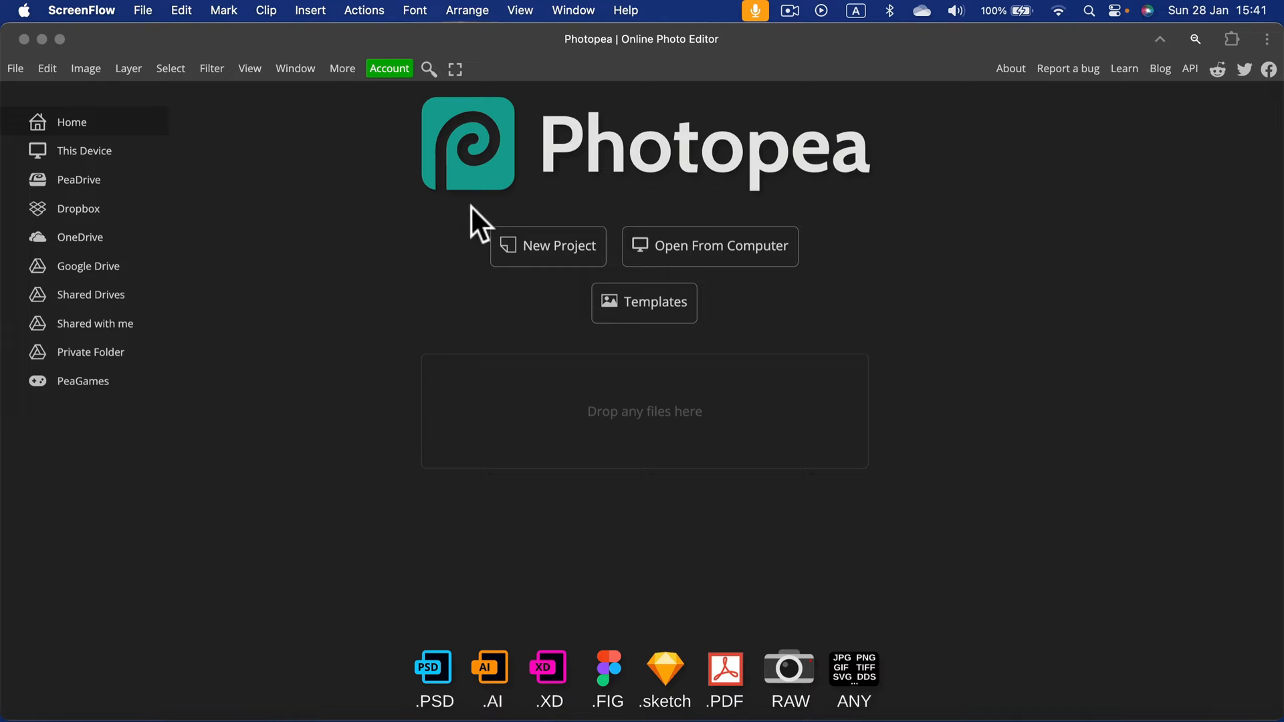
mouse_move(637, 442)
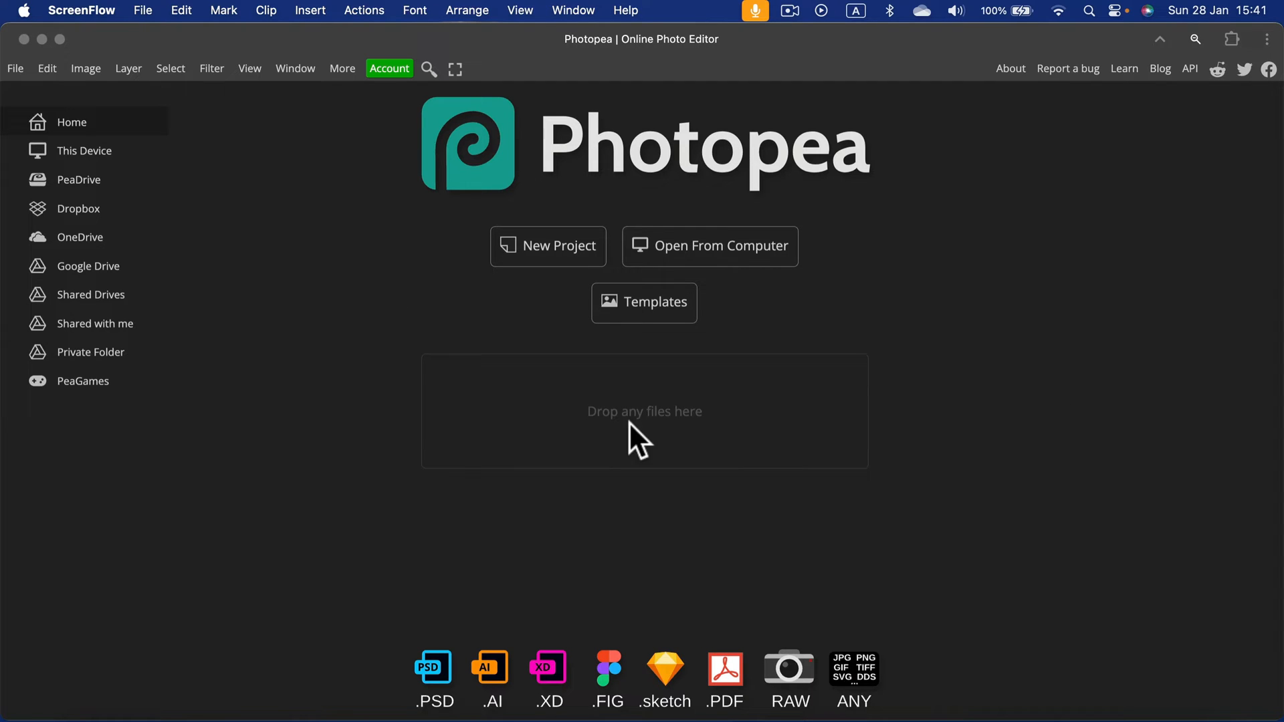
mouse_move(788, 499)
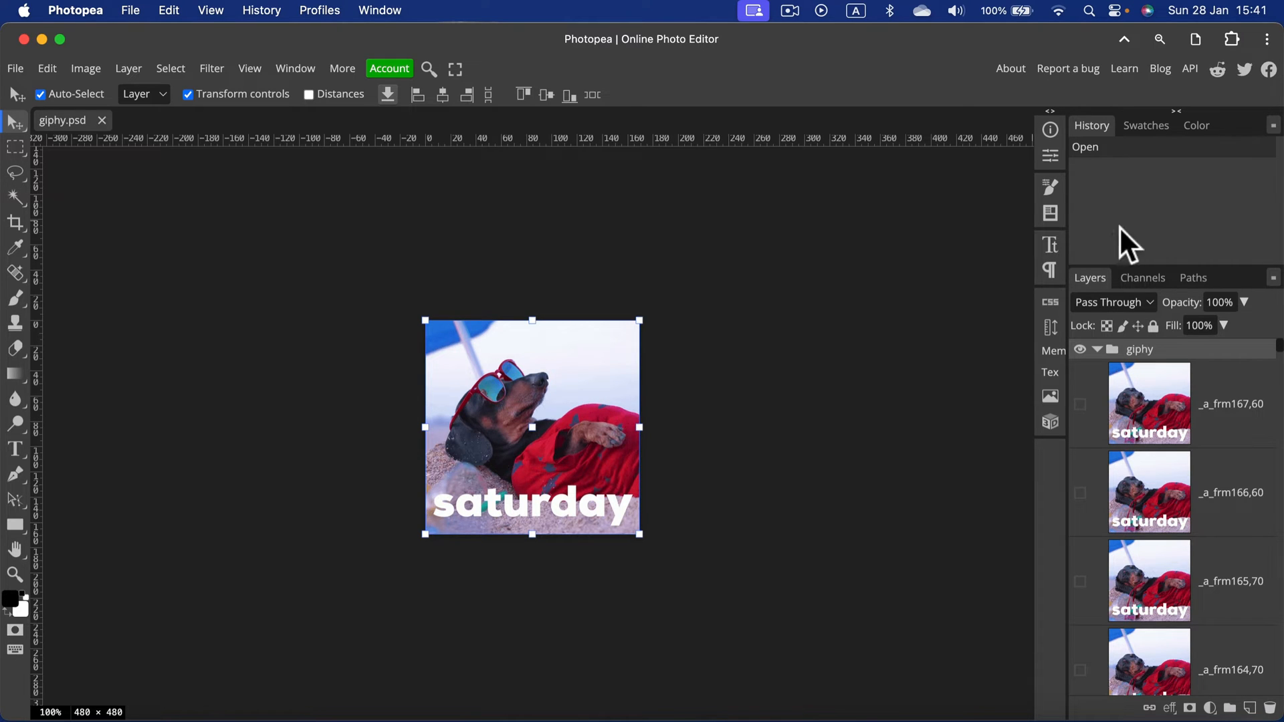
mouse_move(1211, 415)
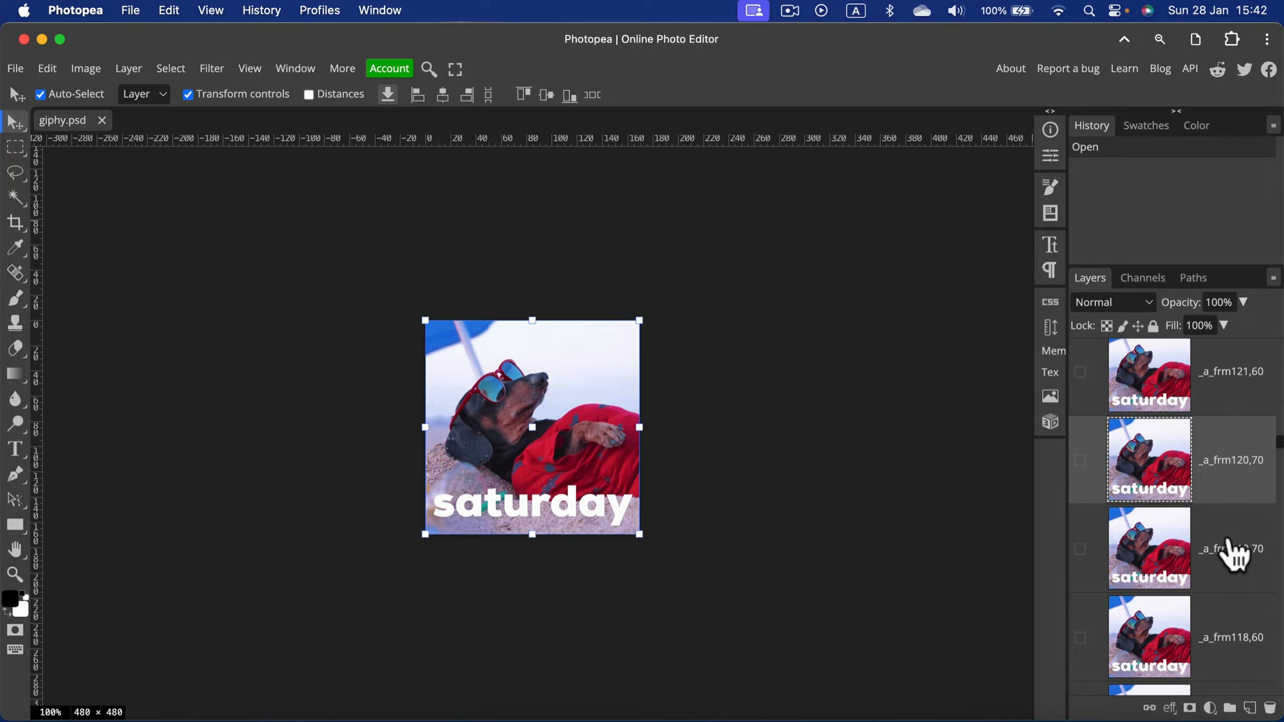
Review the frame layers, then select and show only layer _a_frm167,60.
scroll(down, 3)
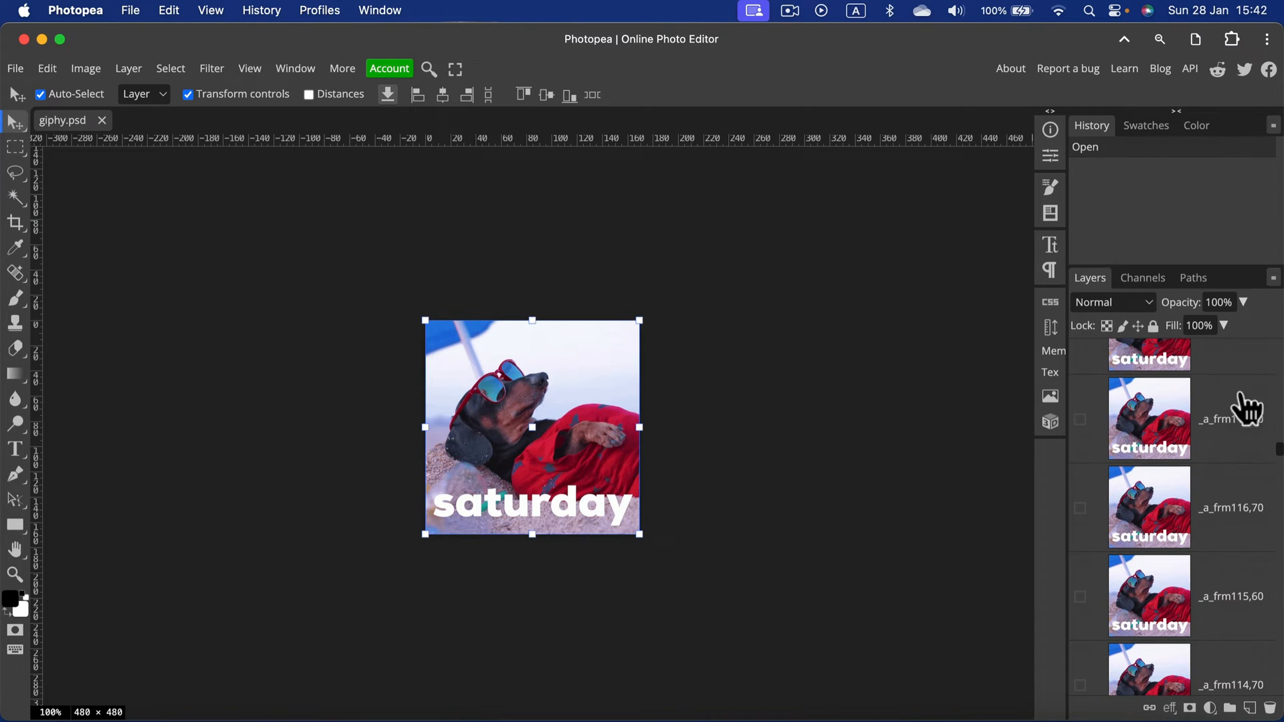
scroll(down, 3)
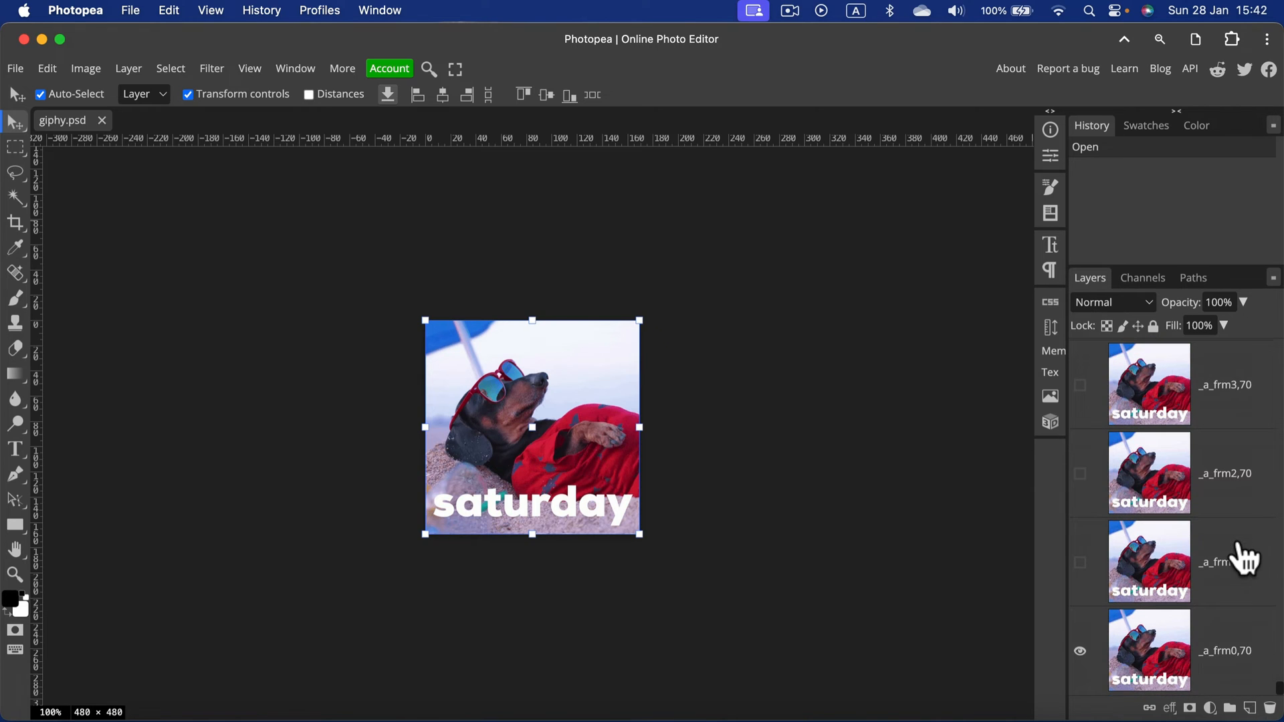
scroll(down, 3)
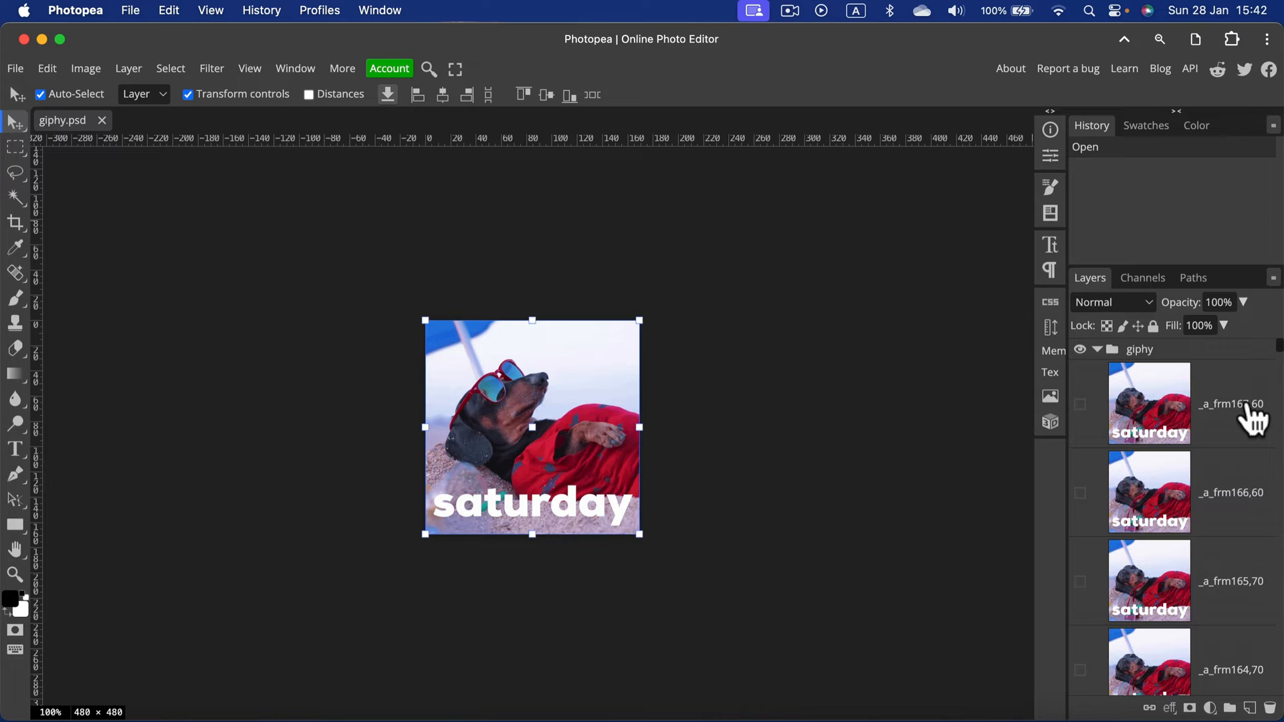
mouse_move(1243, 395)
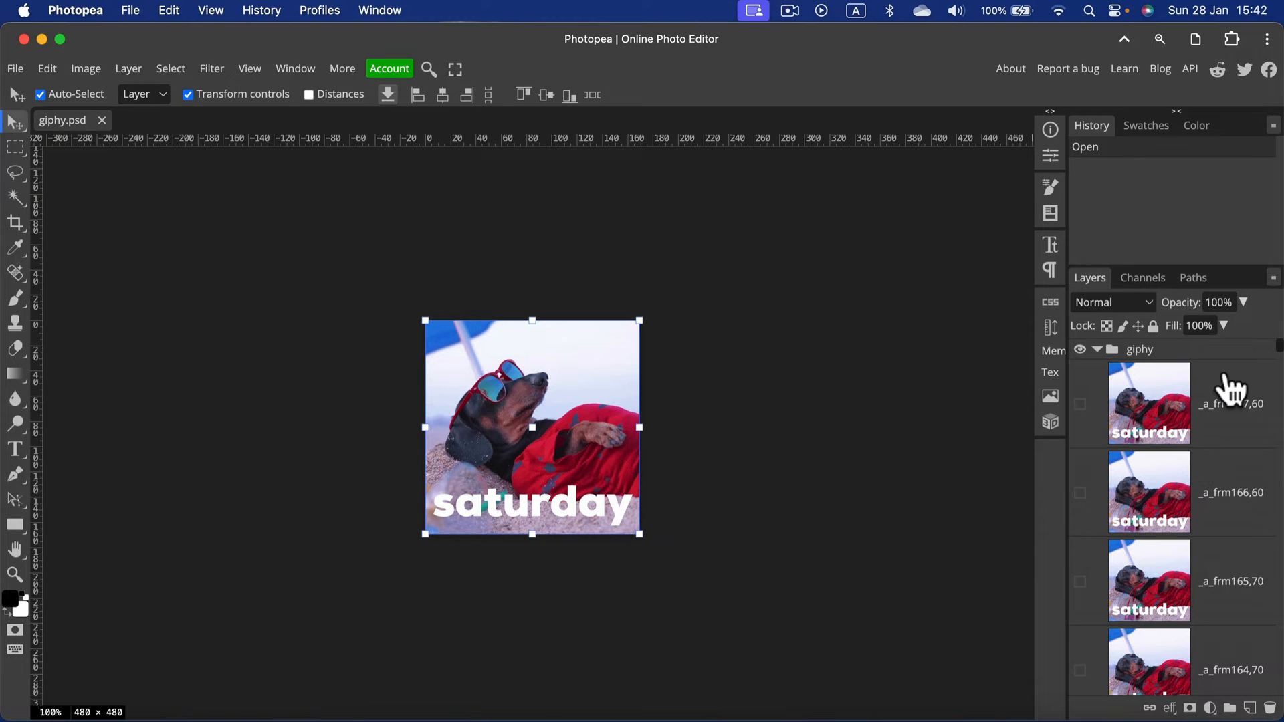
click(1149, 402)
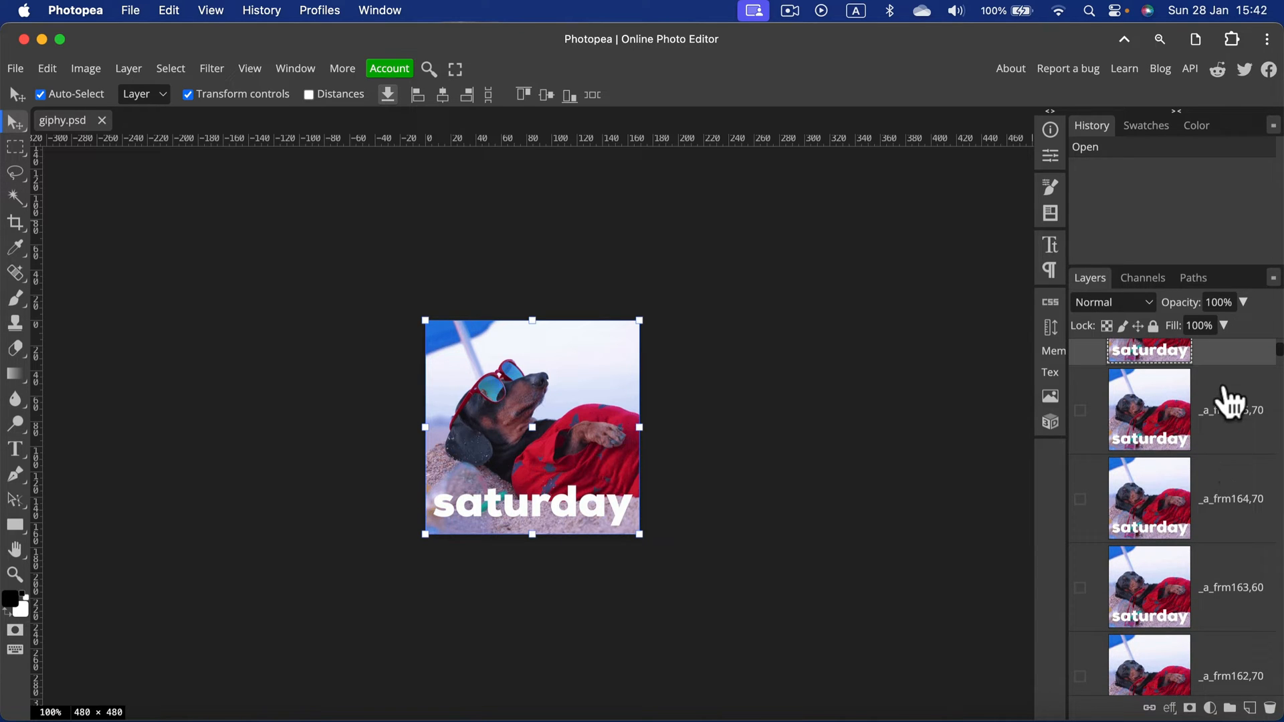
click(1149, 409)
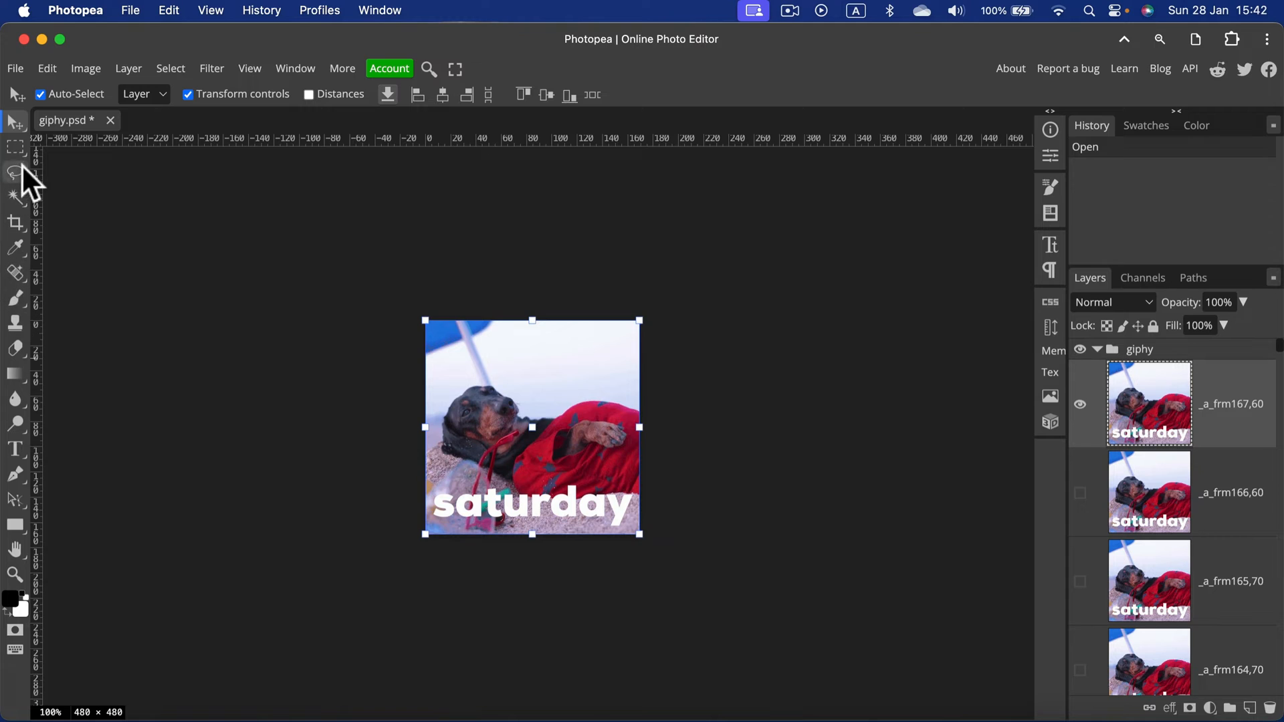
mouse_move(41, 324)
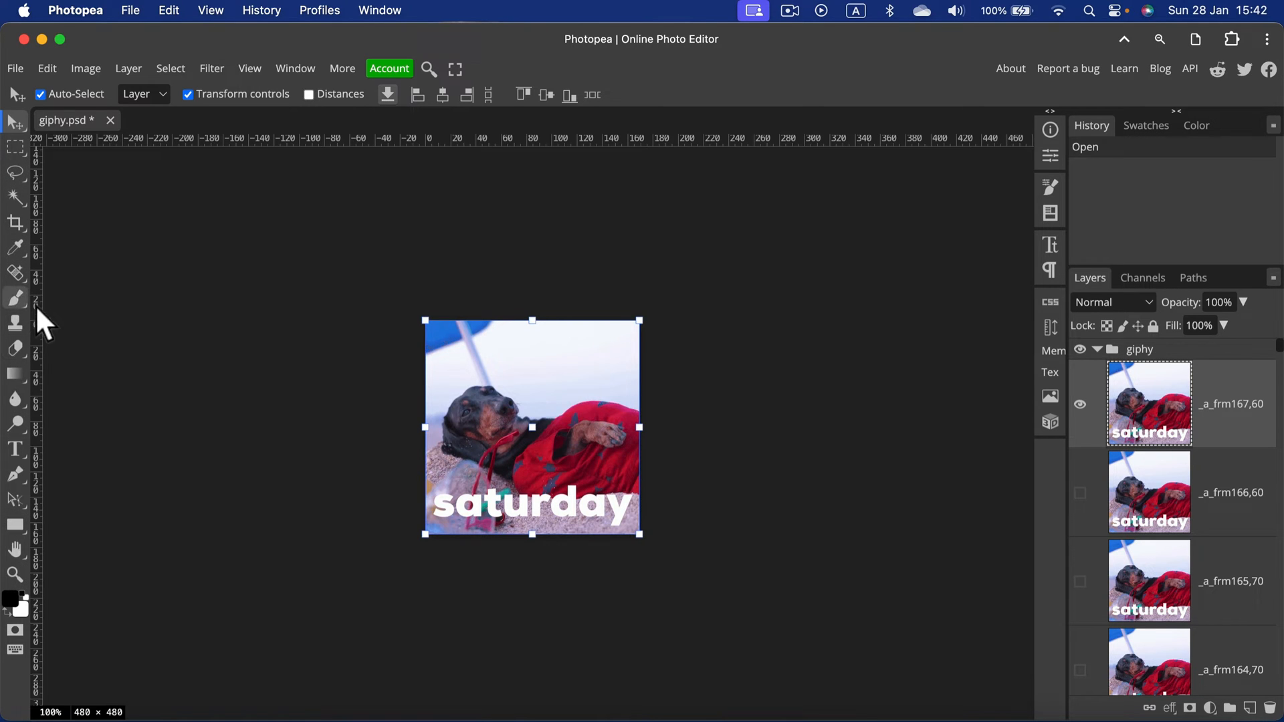
Brush black eyebrows above the dog's eyes on frames 167, 166 and 165, then show the next frame.
click(15, 298)
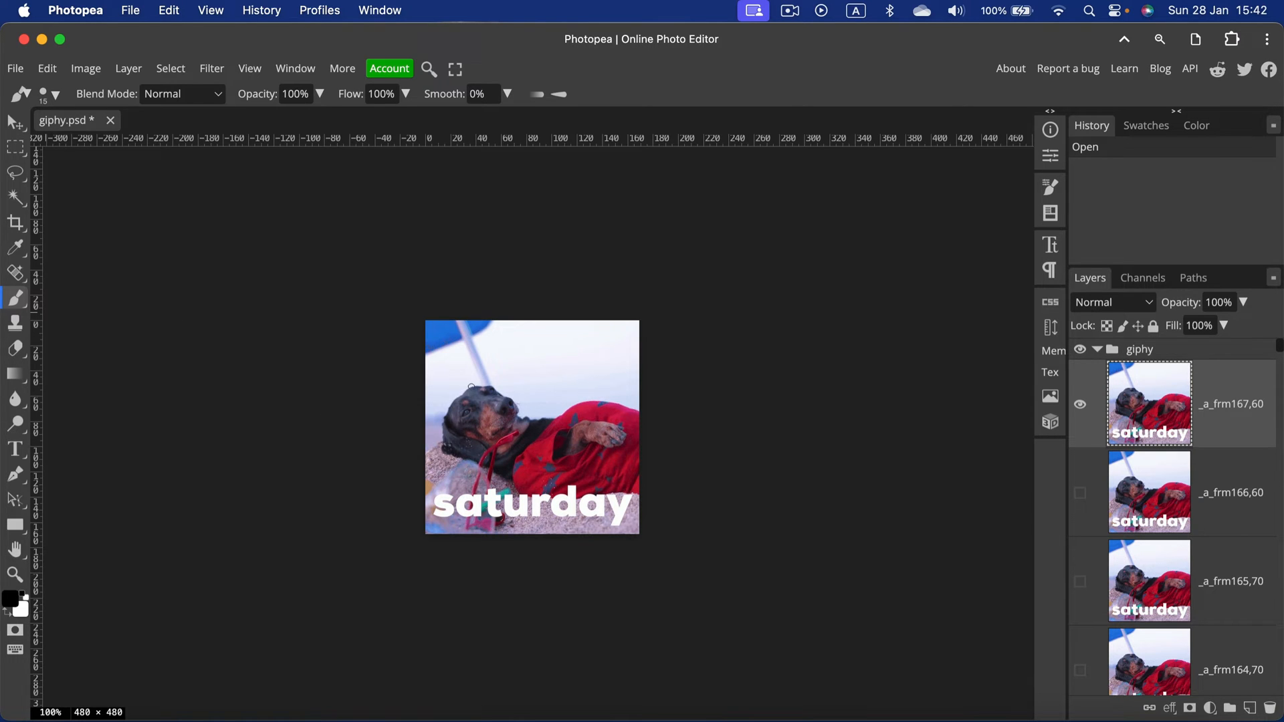
drag(466, 402, 491, 369)
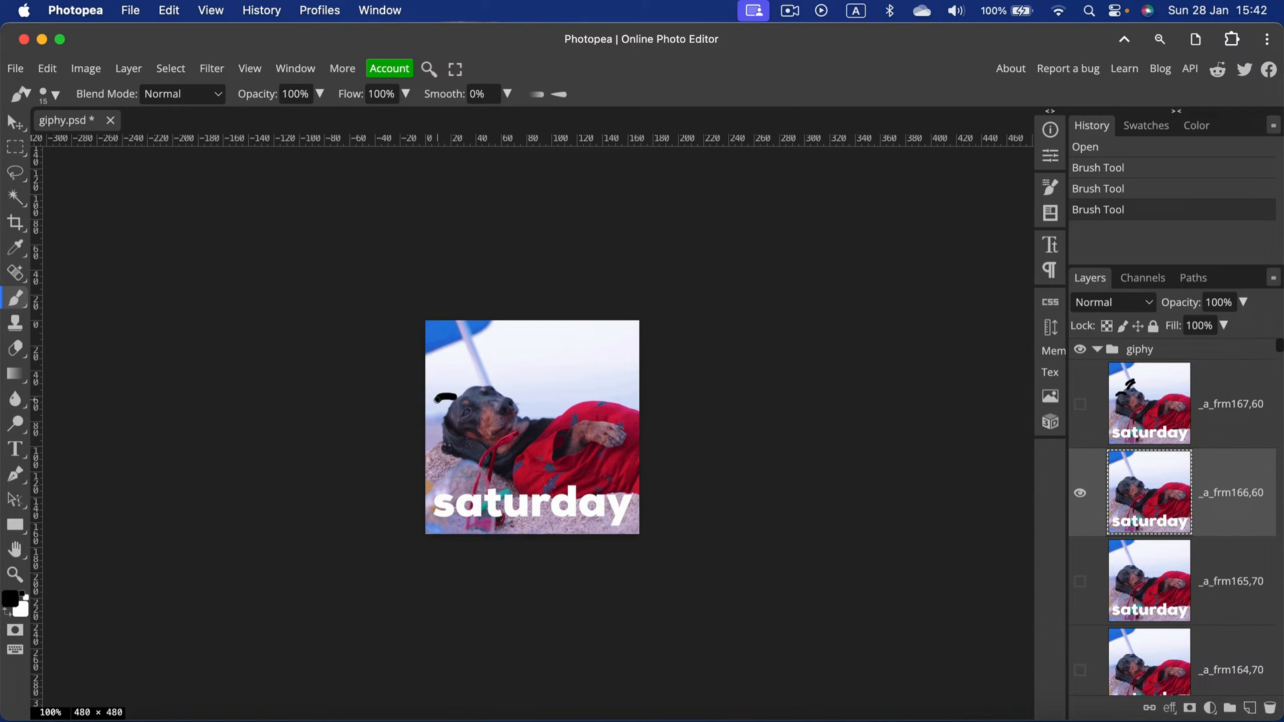
drag(471, 390, 479, 364)
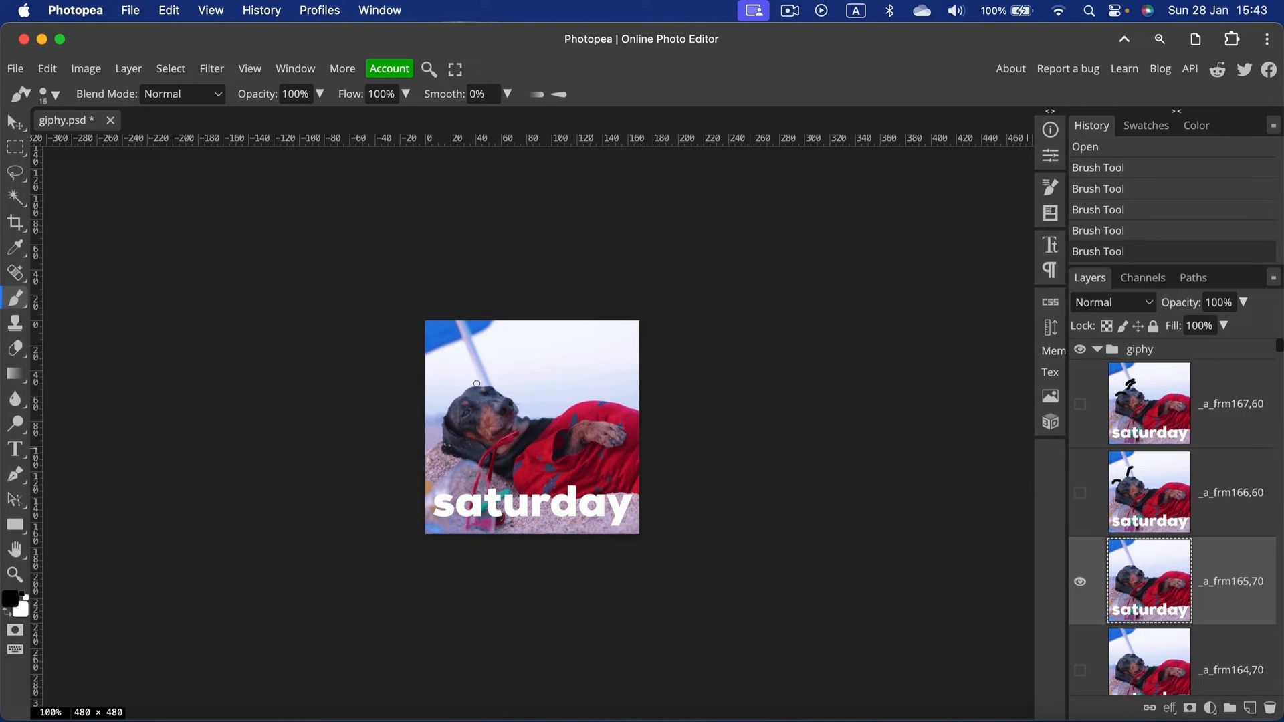
drag(458, 401, 491, 380)
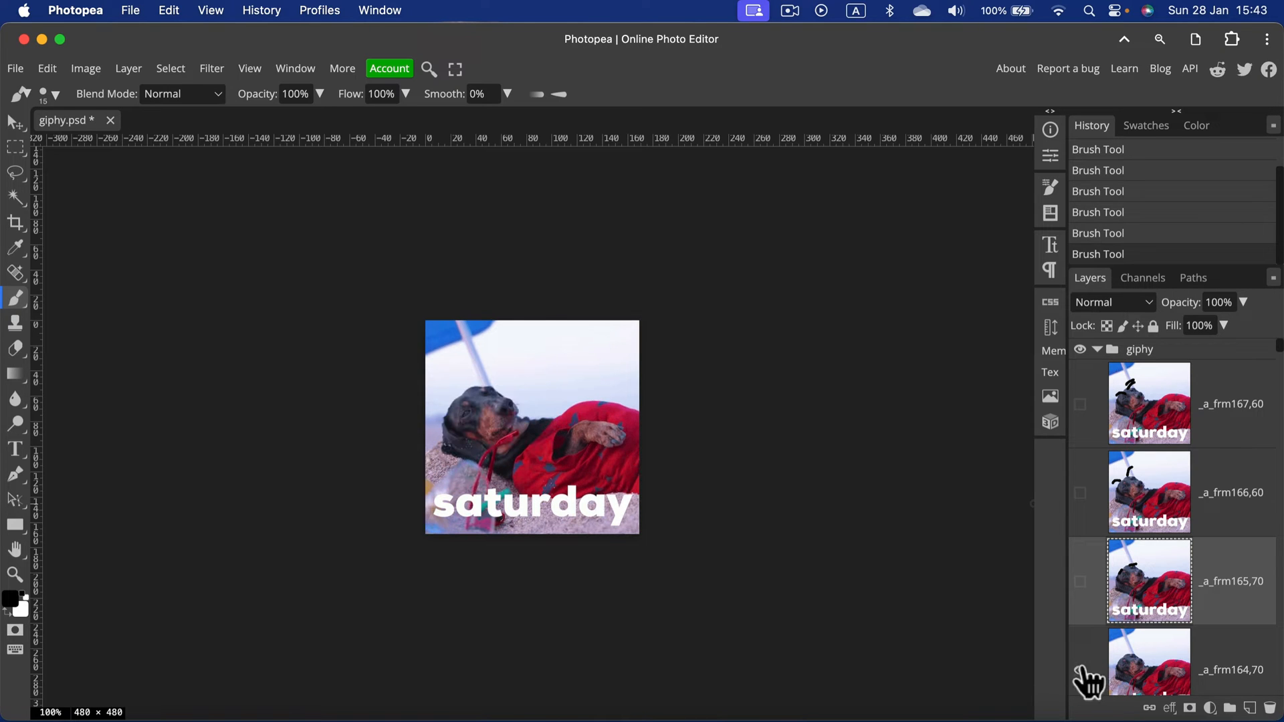
click(1148, 661)
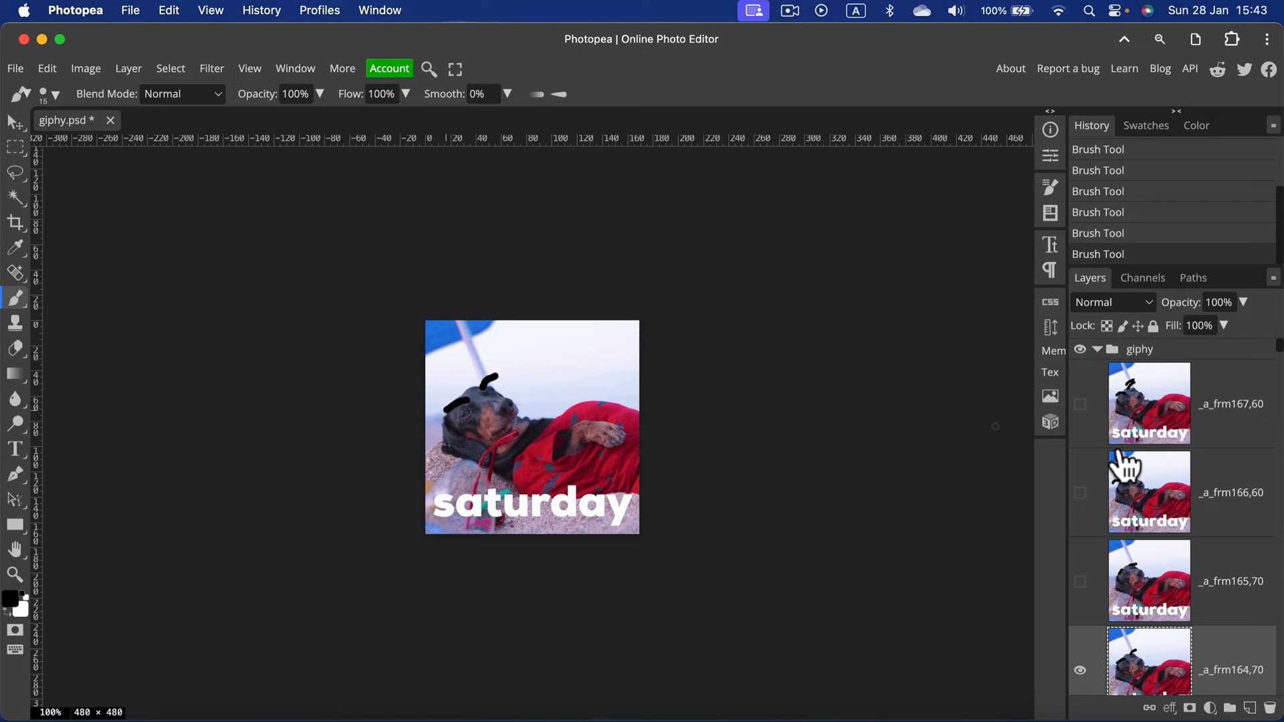
Scroll the Layers panel to reach frame 164.
scroll(down, 3)
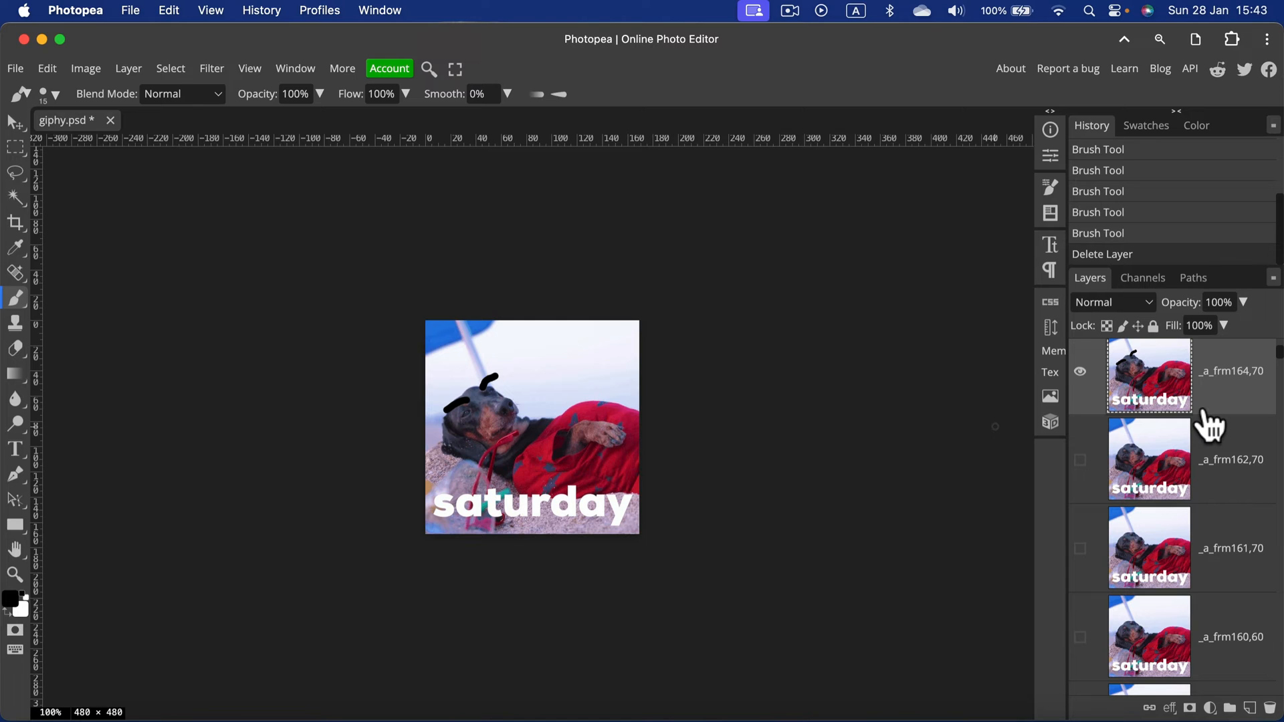
mouse_move(1089, 410)
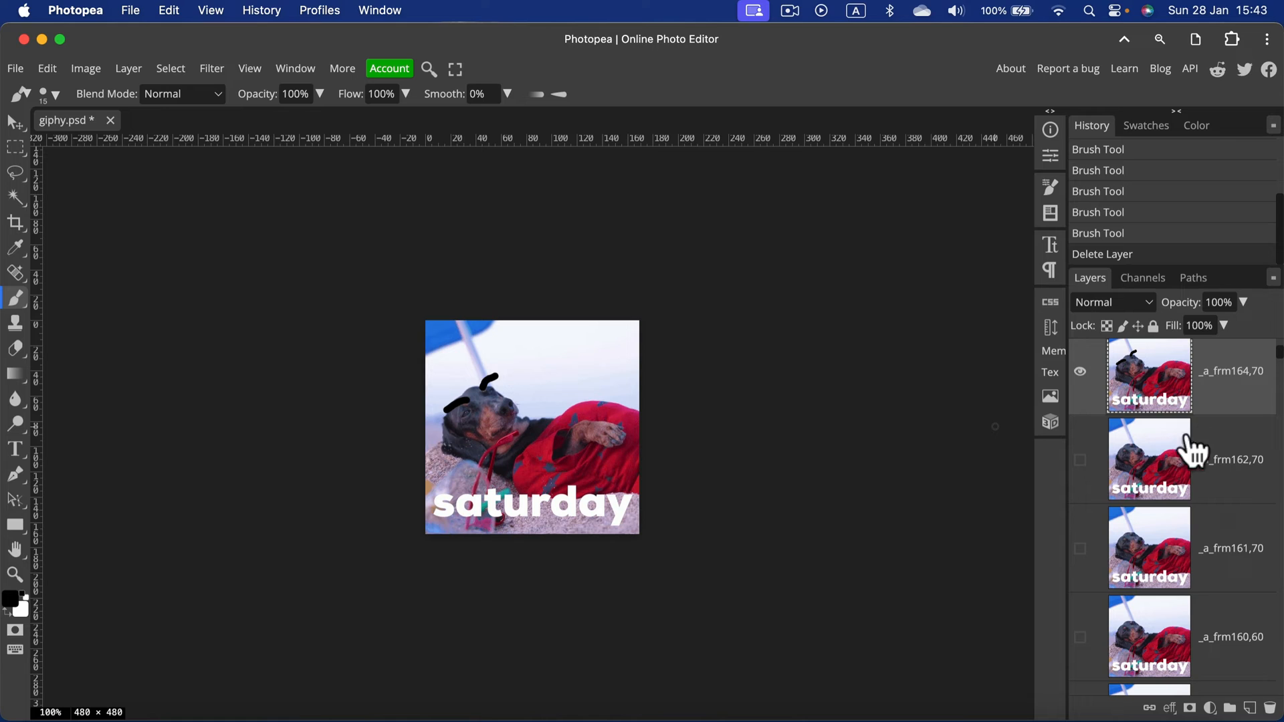
mouse_move(1208, 393)
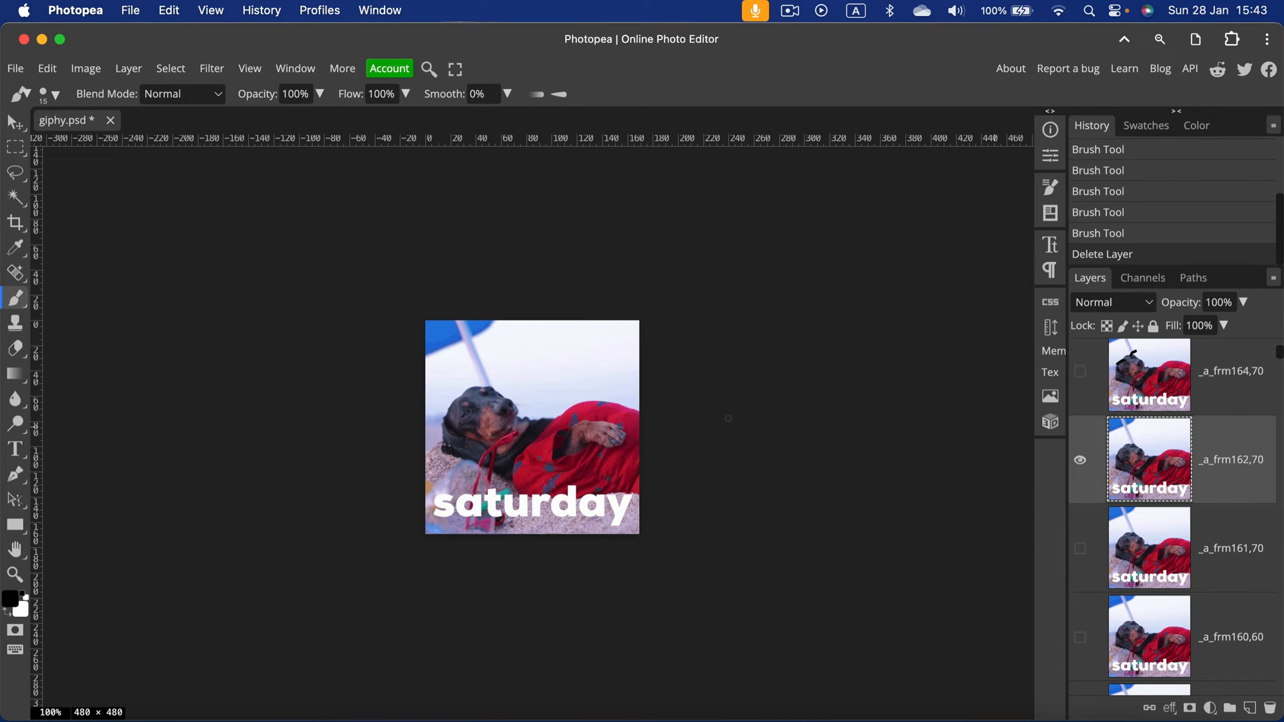
Dab a black eyebrow on the visible frame, then show only the next frame.
click(485, 393)
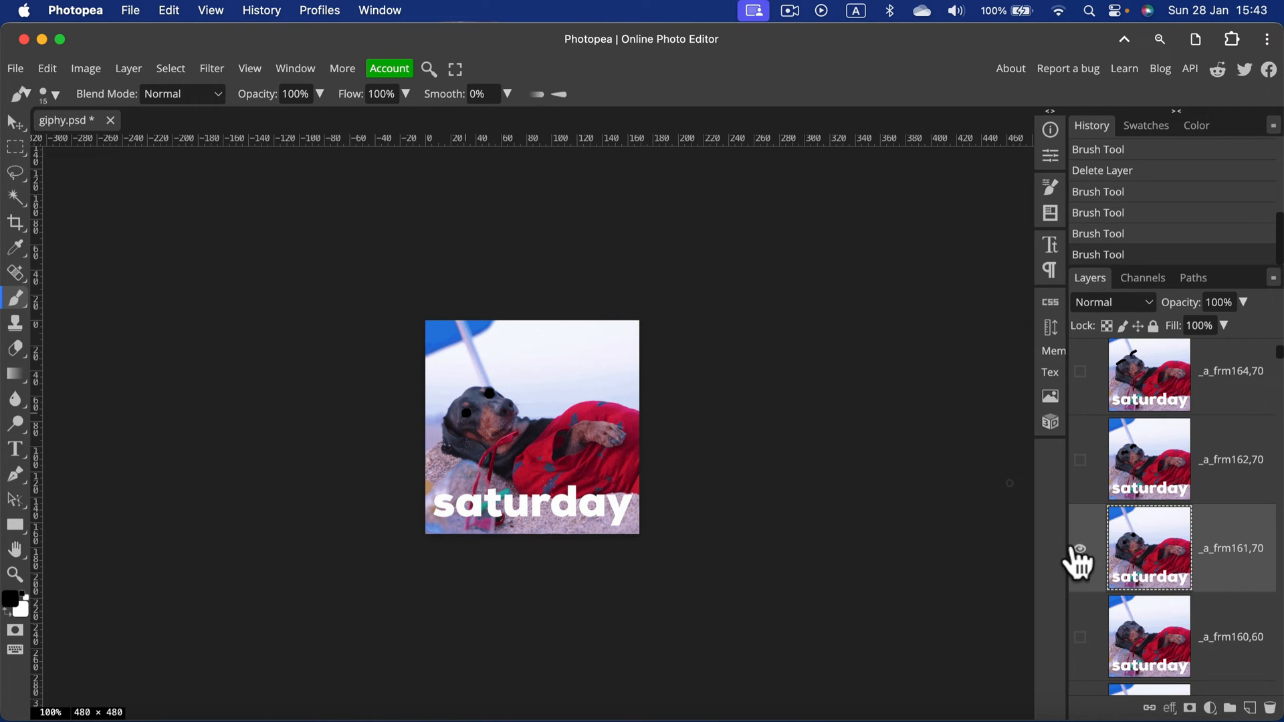
click(1079, 637)
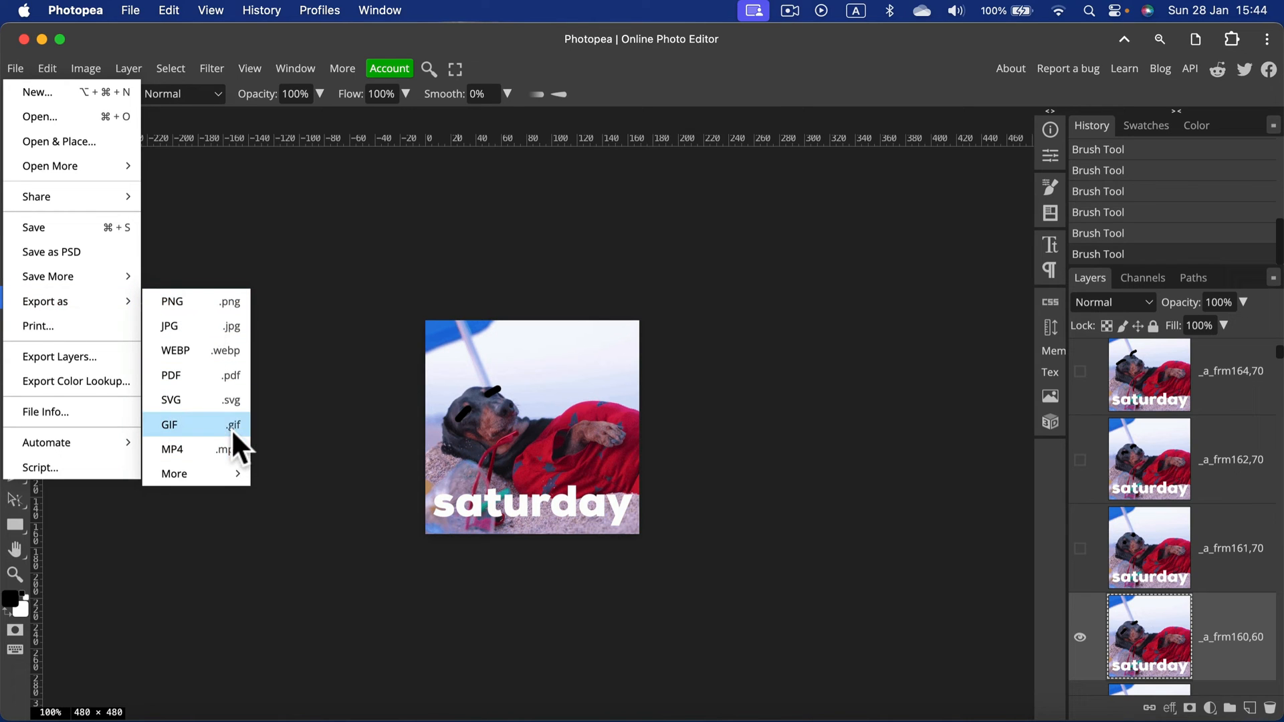
mouse_move(230, 442)
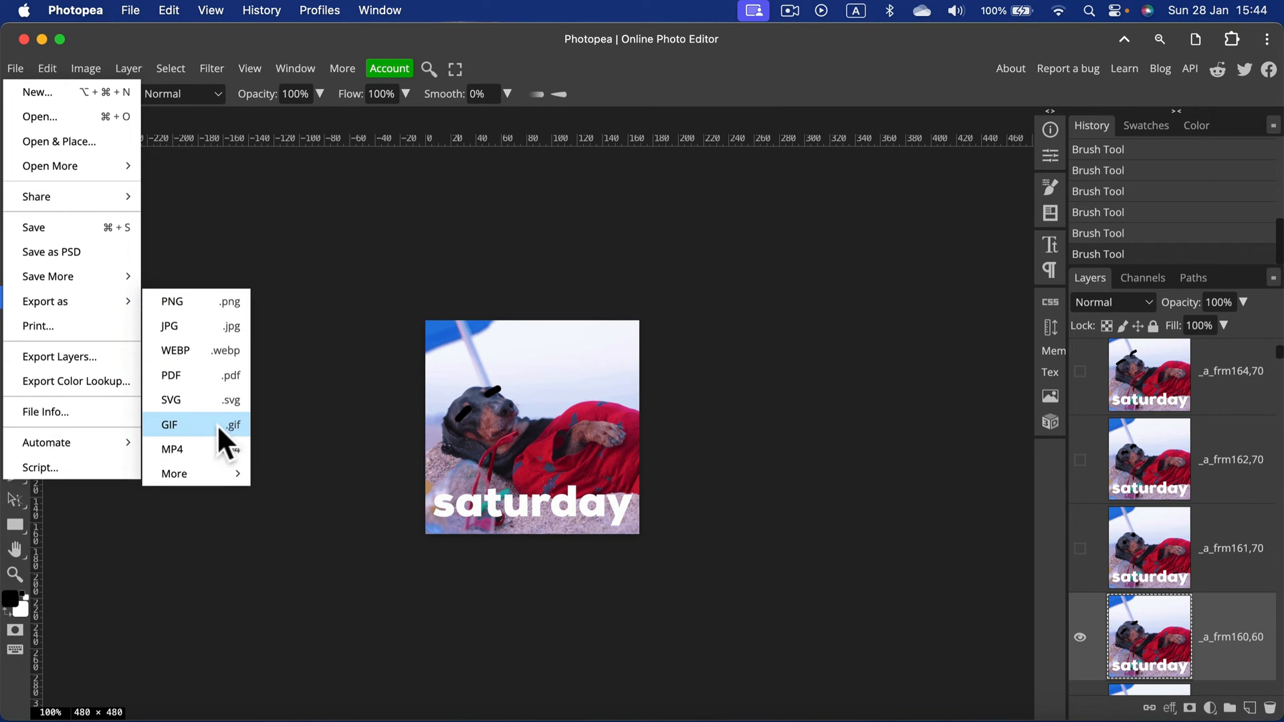
Export the animation as GIF, accepting the 50% scale-down to 240 × 240.
click(168, 424)
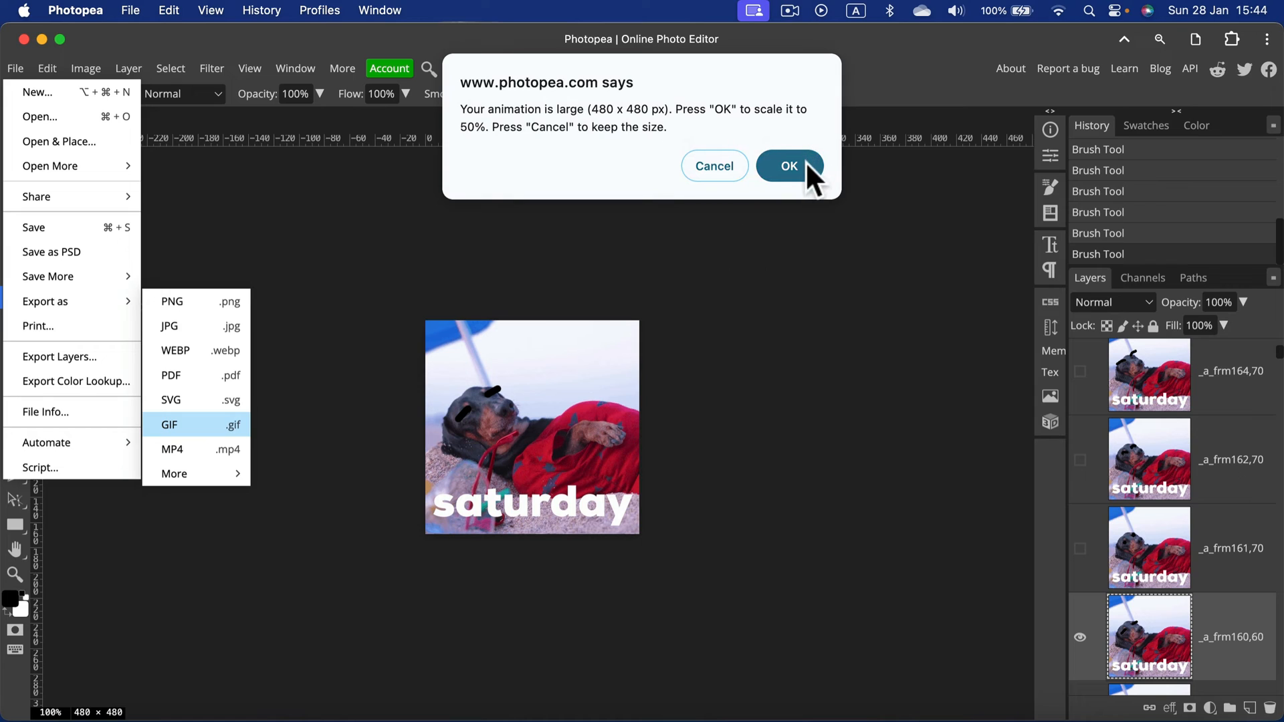
click(788, 165)
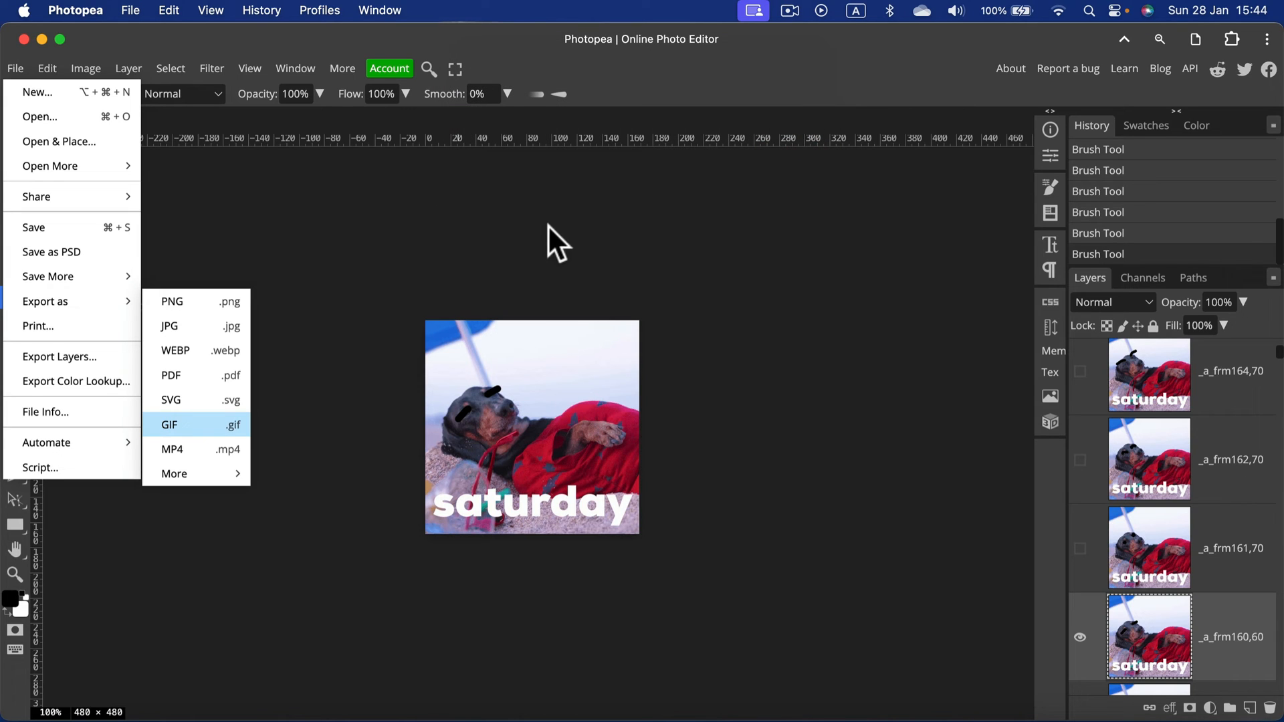
mouse_move(119, 438)
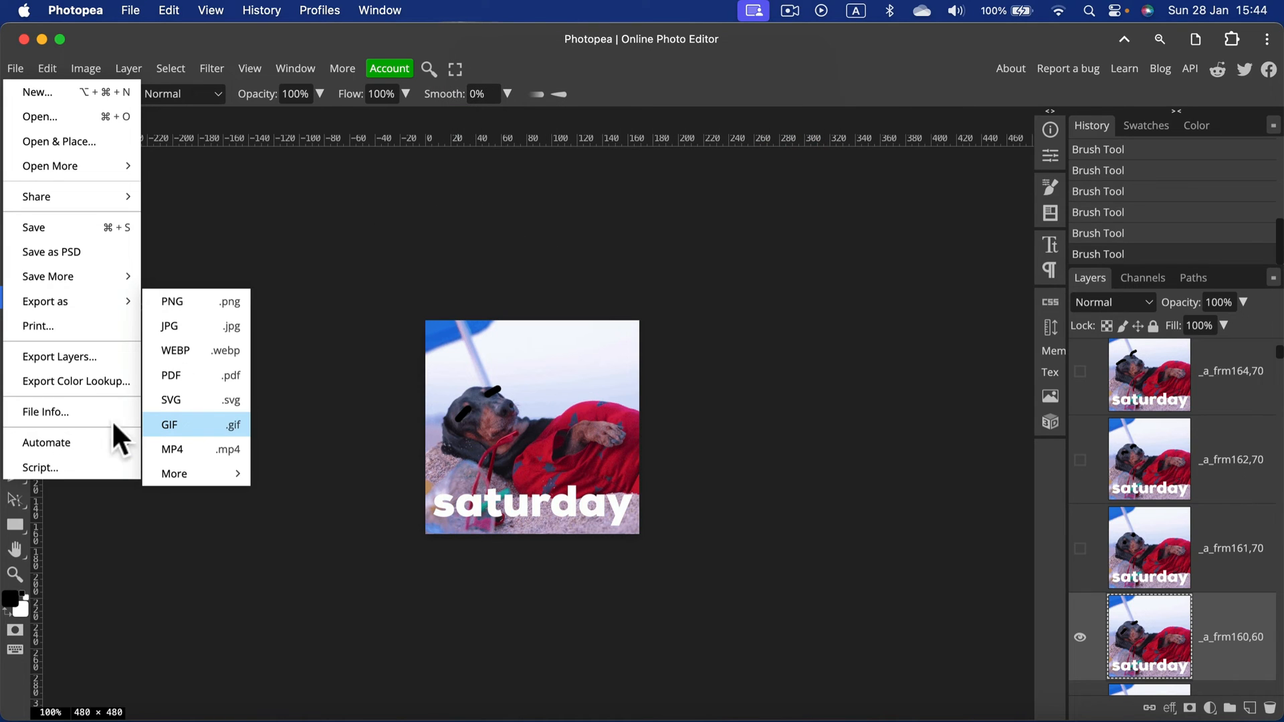
click(168, 424)
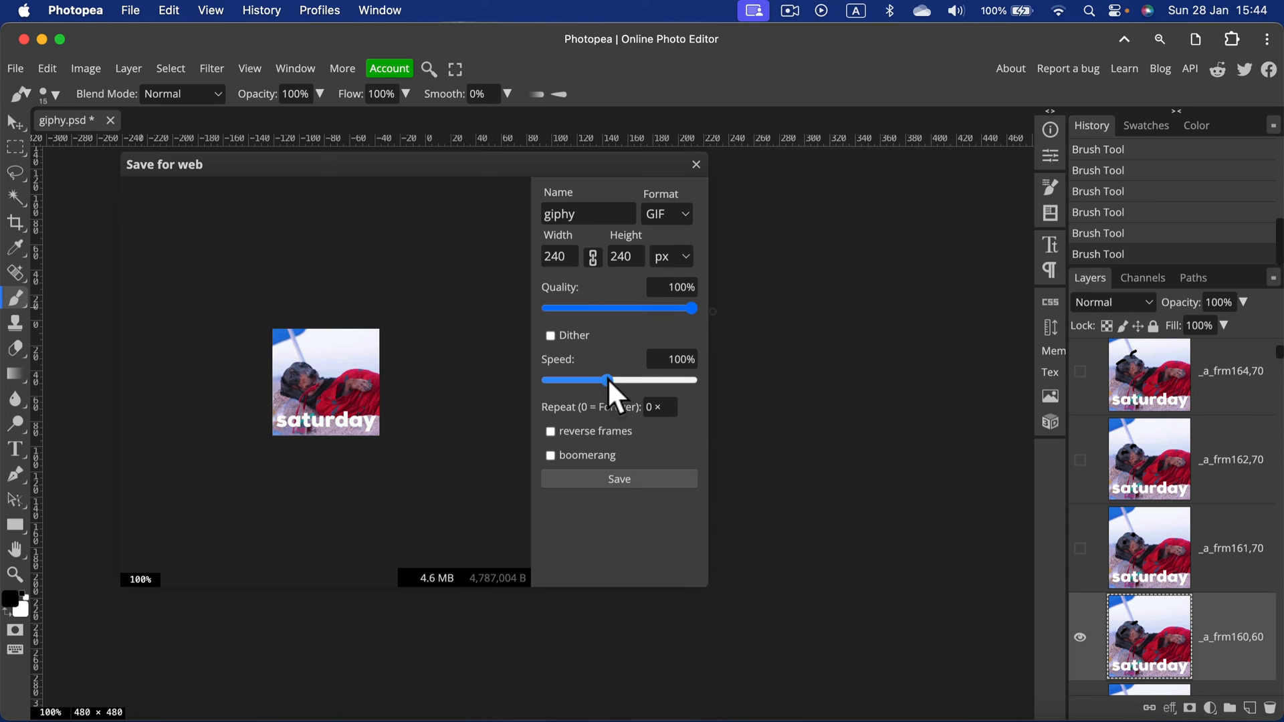
Set speed to 80%, enable reverse frames and boomerang, and save giphy (1).gif.
drag(608, 379, 600, 379)
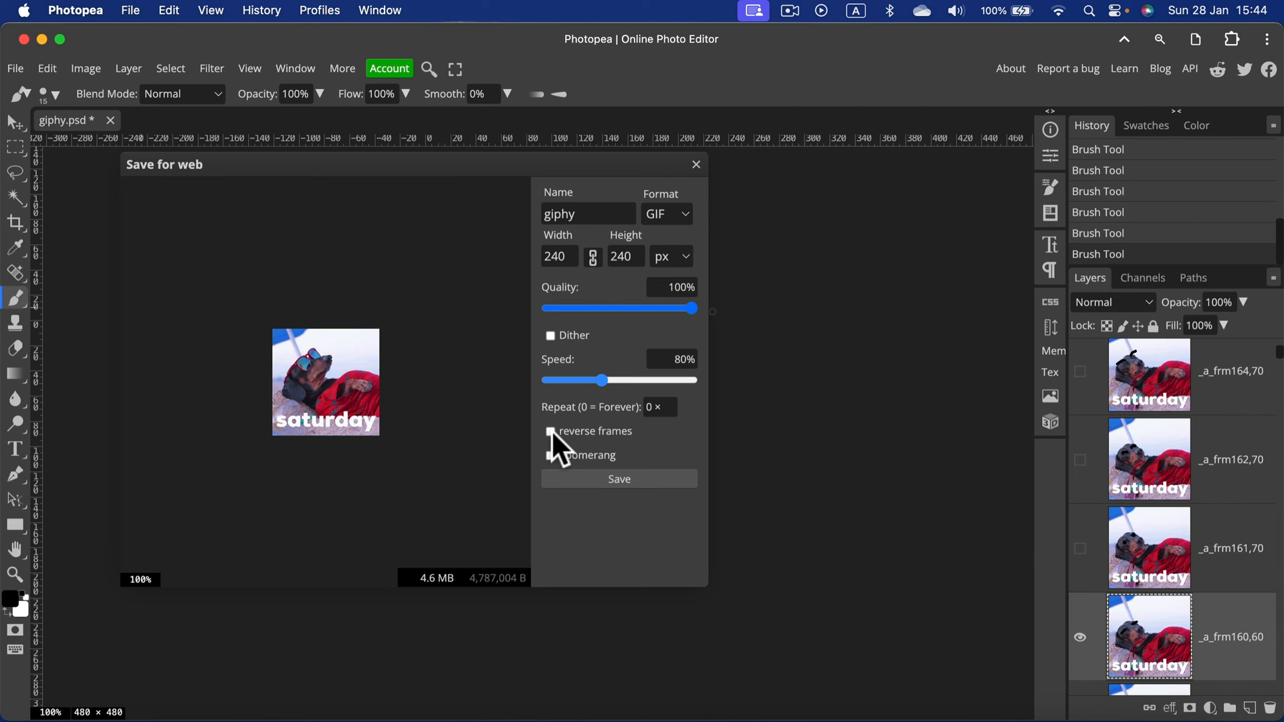
mouse_move(561, 442)
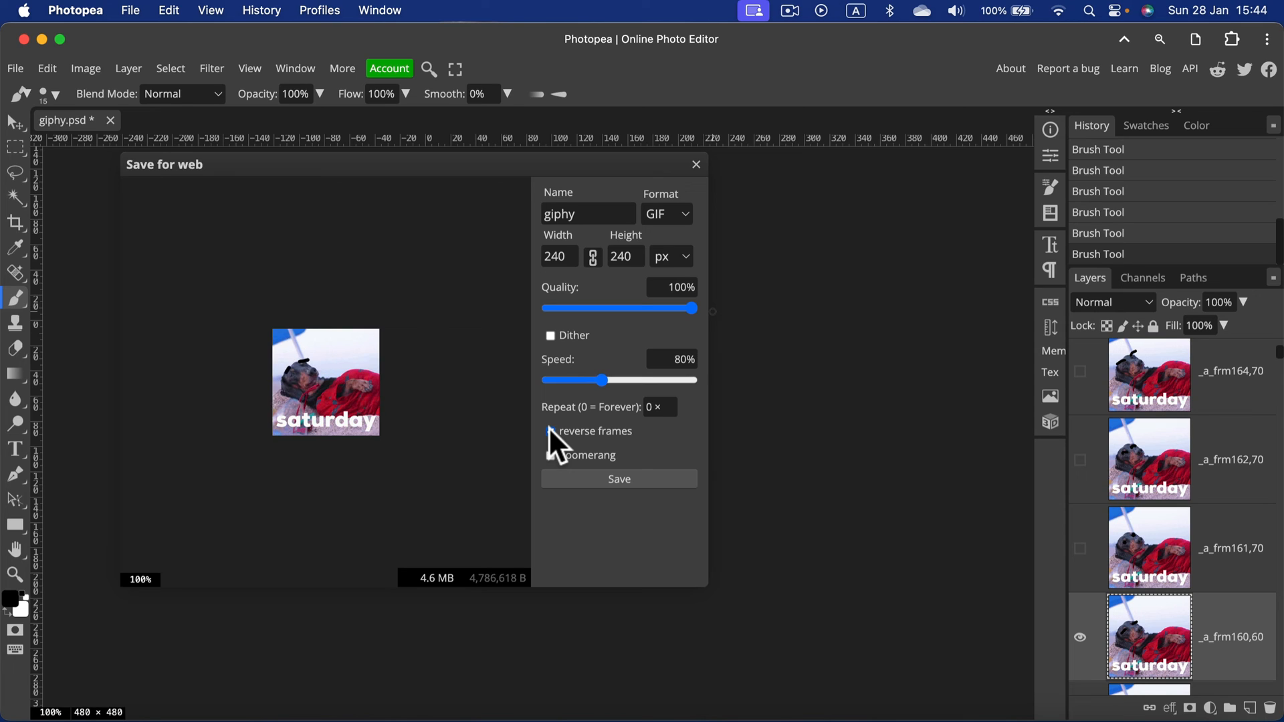
click(550, 430)
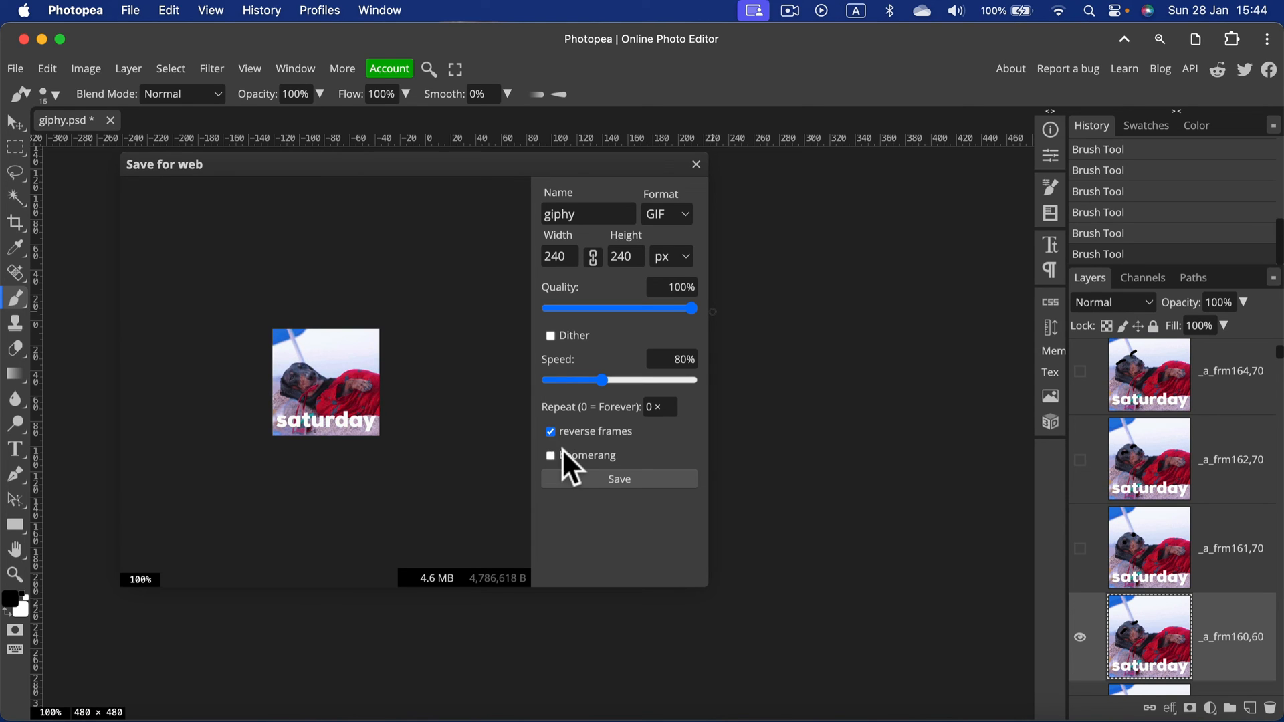
mouse_move(719, 413)
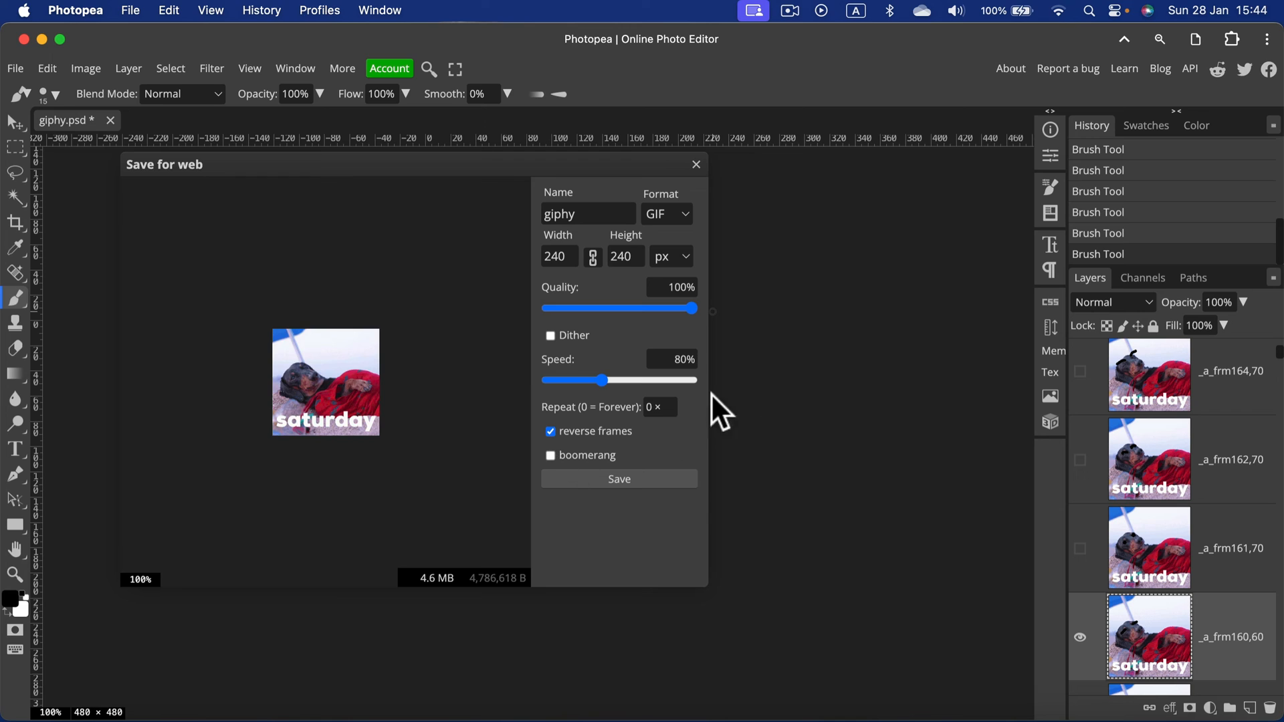
click(550, 455)
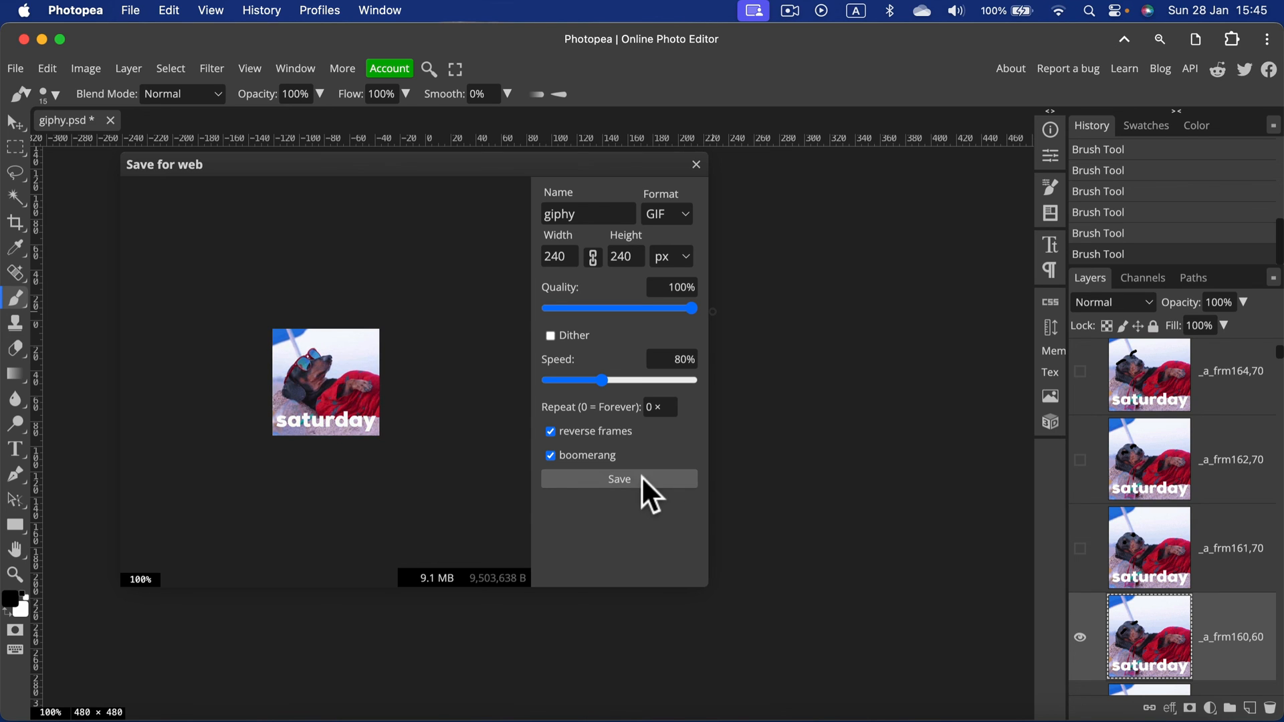
click(619, 478)
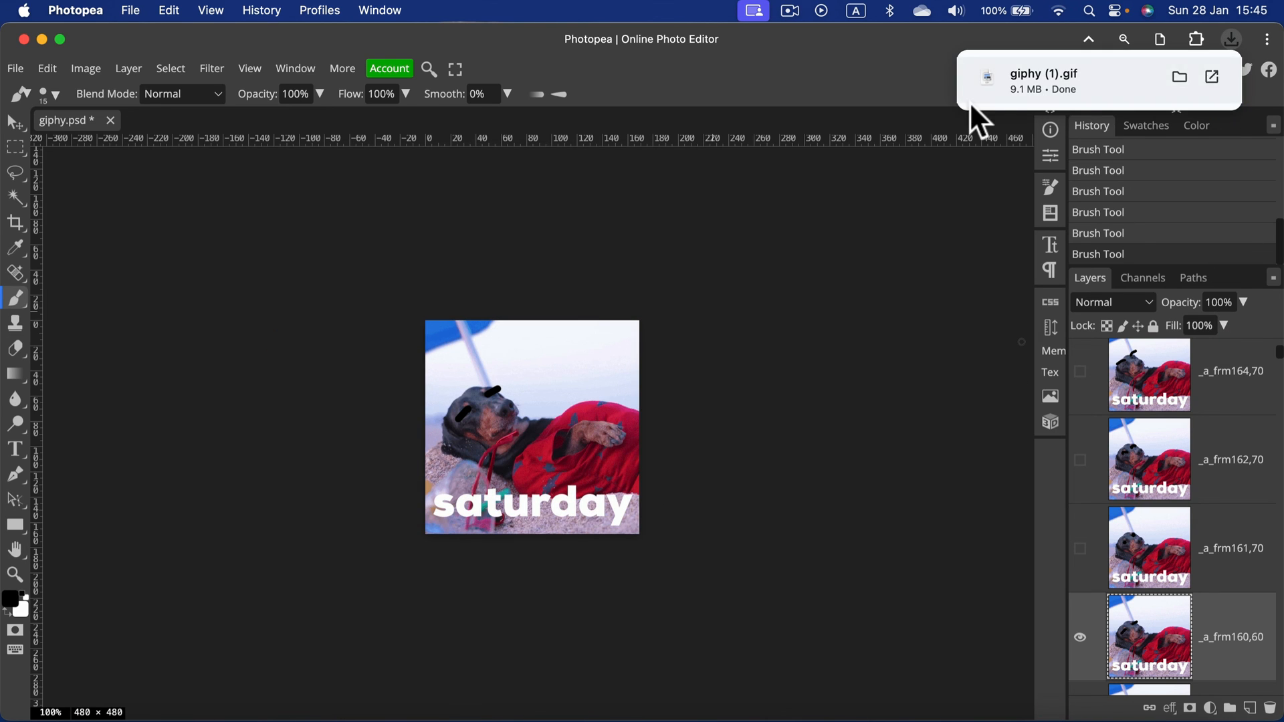
mouse_move(1040, 119)
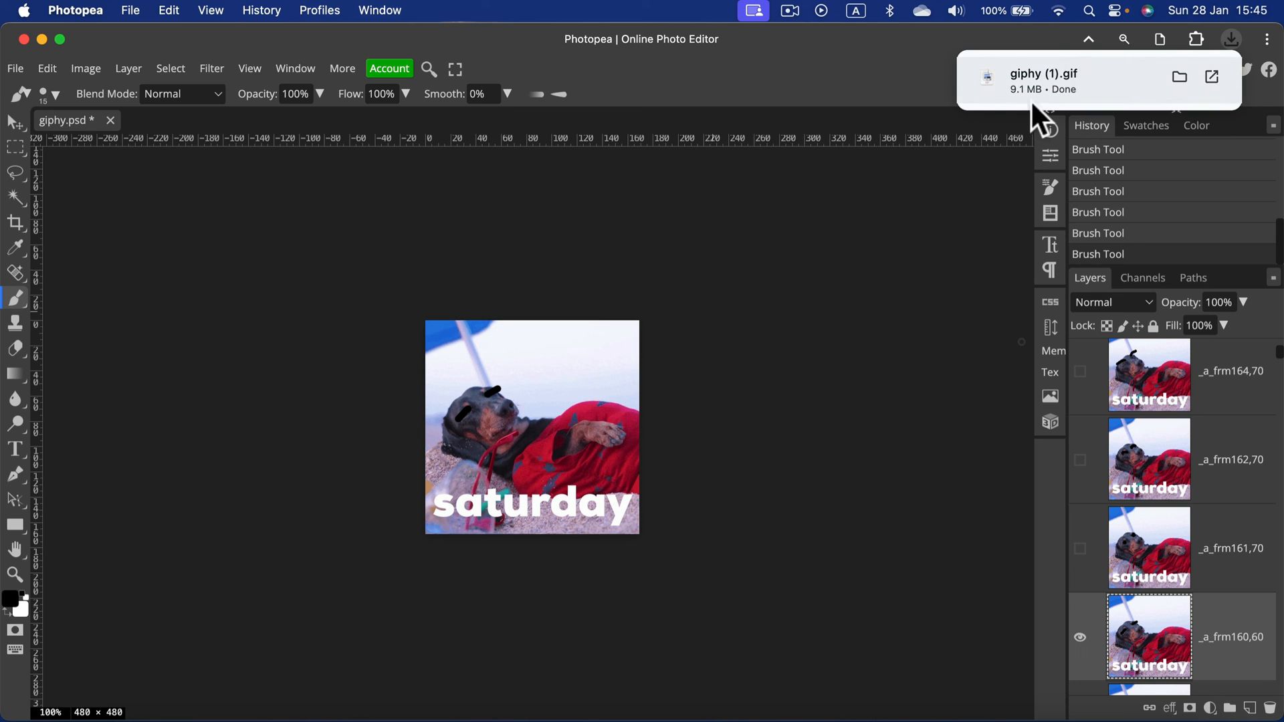